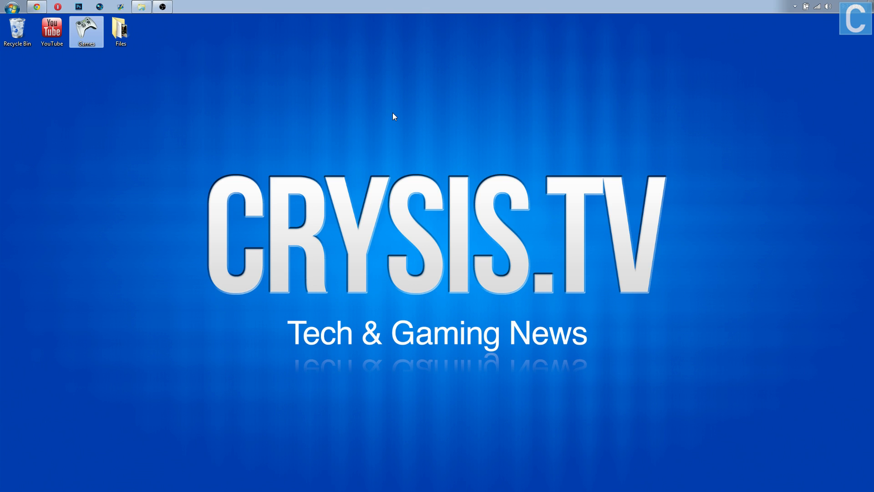
mouse_move(319, 94)
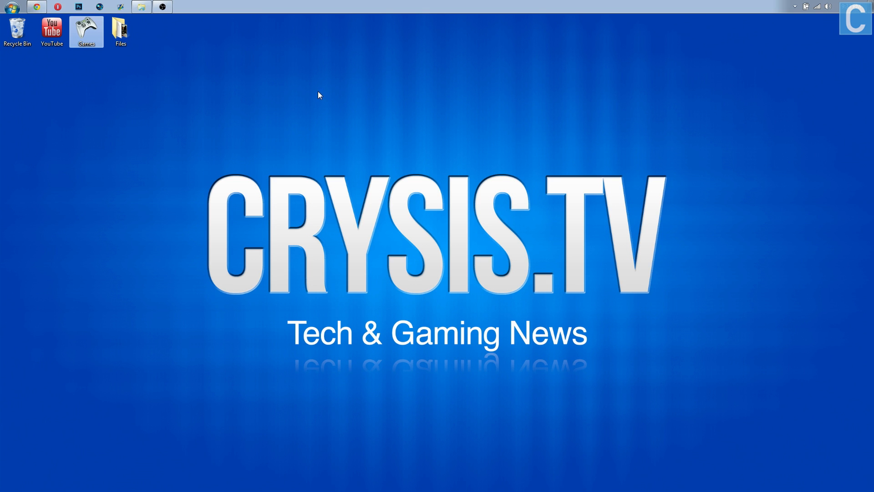
mouse_move(32, 14)
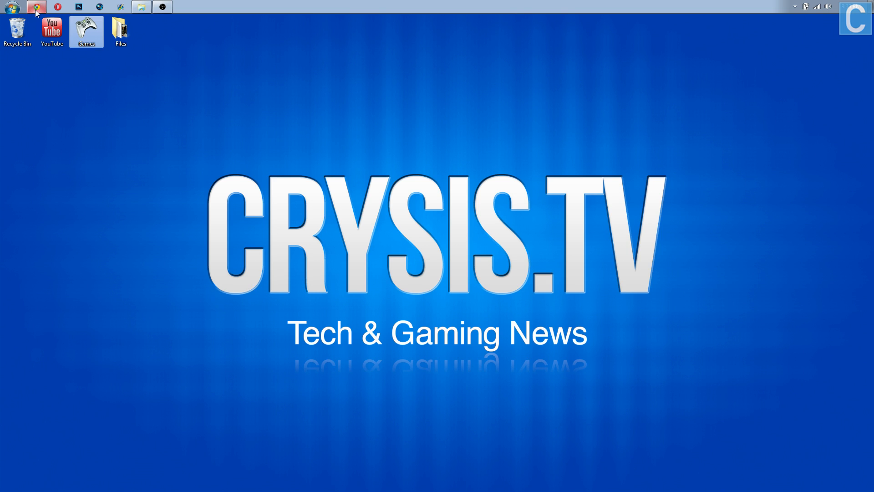
Step: In Chrome, start the OptiFine 1.7.2 HD U A6 download and skip the adf.ly ad
click(36, 6)
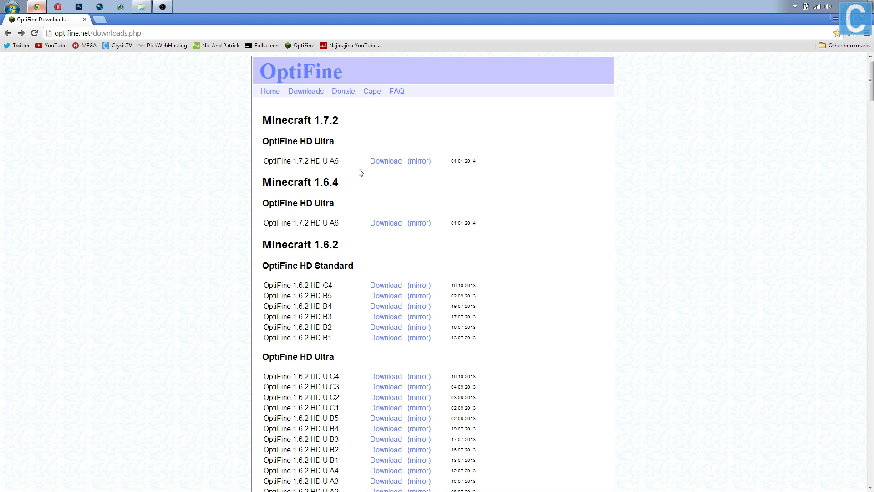
mouse_move(374, 165)
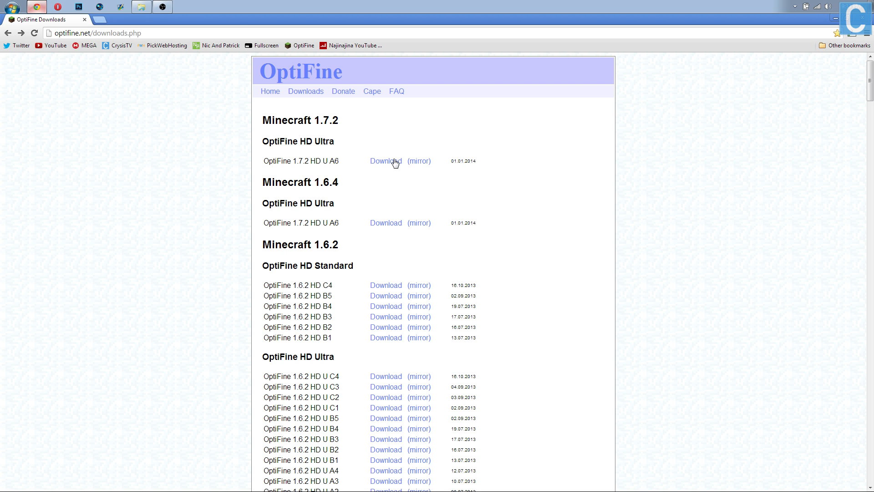
click(385, 161)
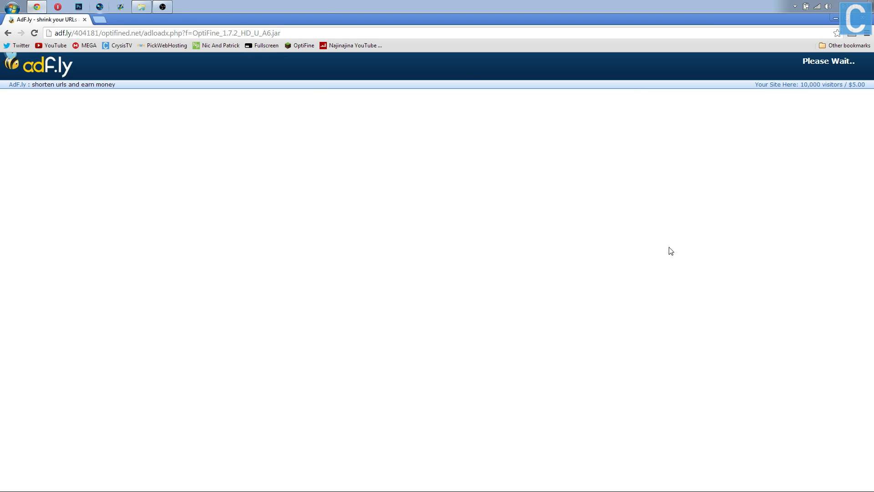
mouse_move(677, 228)
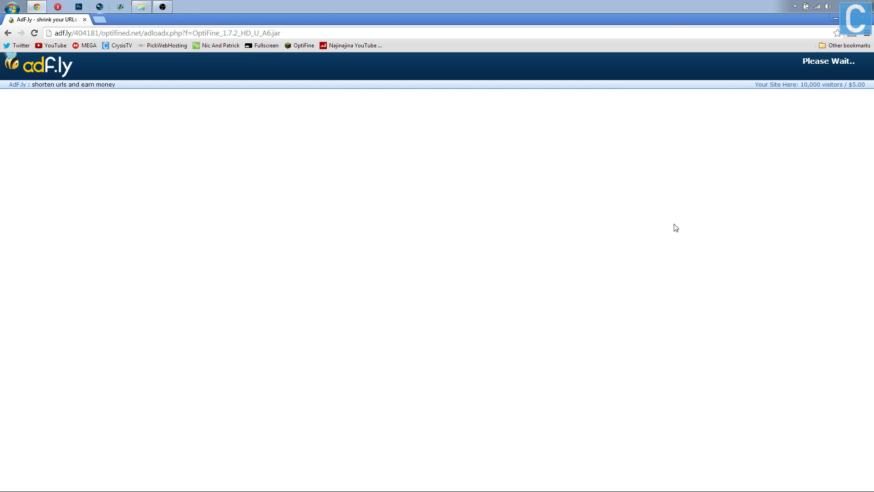
click(162, 32)
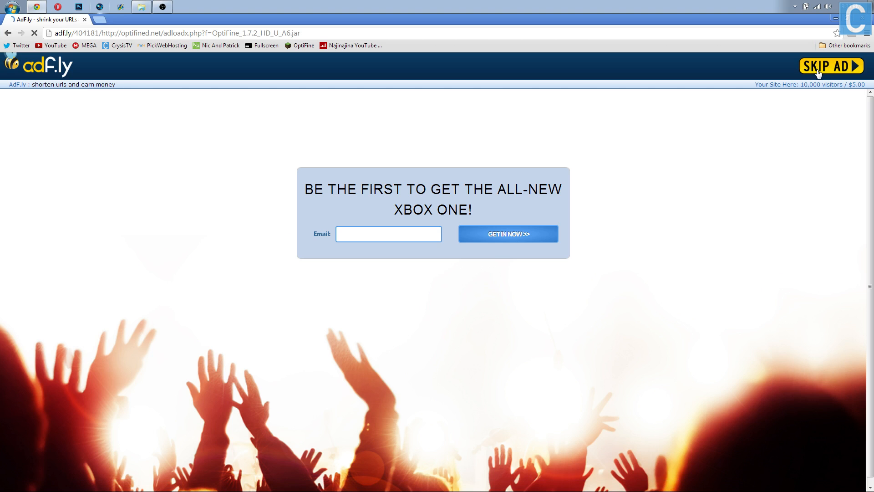
click(830, 66)
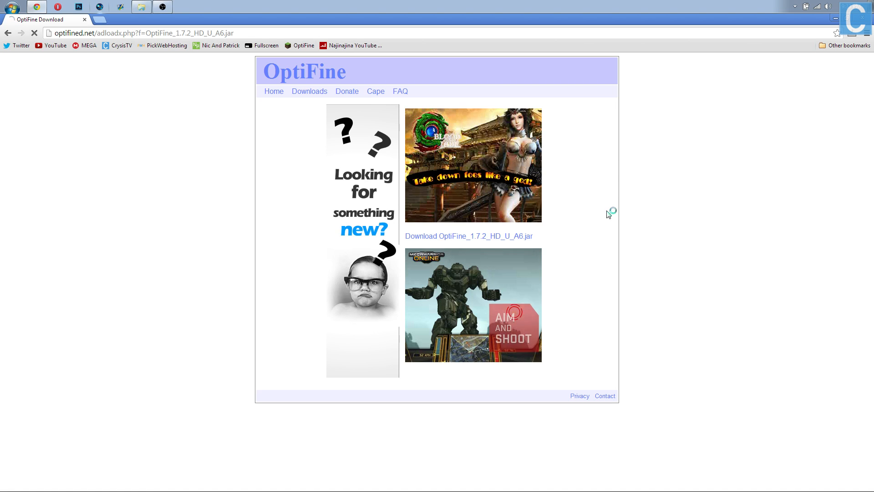
Step: Download the OptiFine jar, keep it despite the warning, and minimize Chrome
click(468, 236)
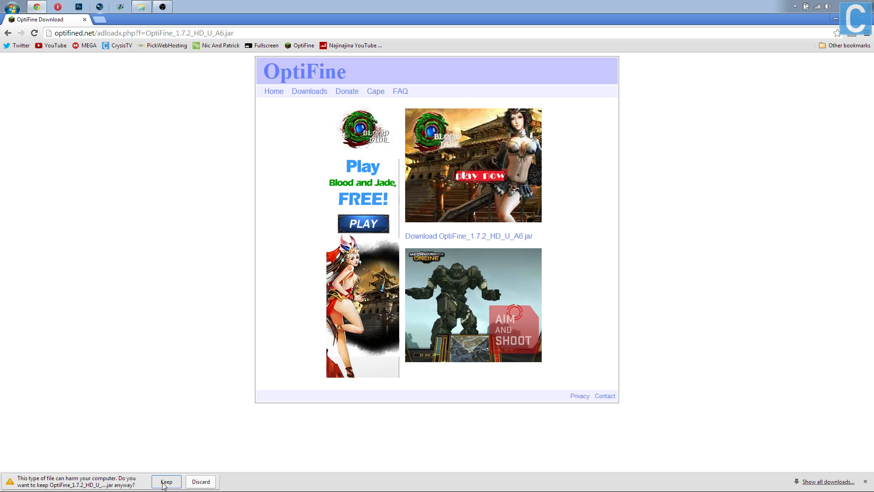
click(166, 481)
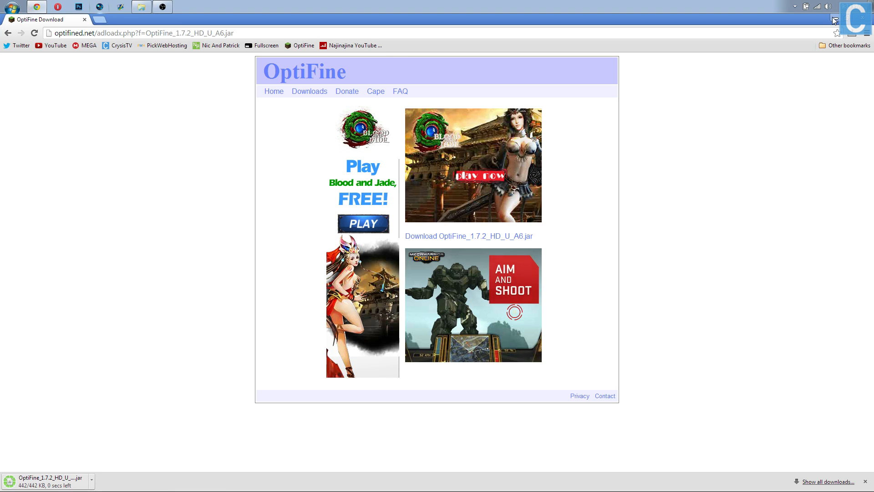
click(846, 18)
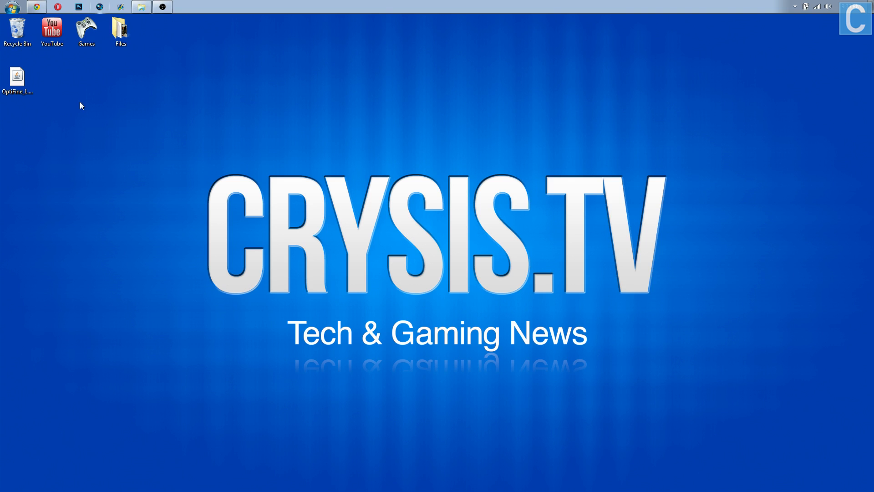
Step: Run the OptiFine jar from the desktop, install it, and confirm the success message
double_click(17, 77)
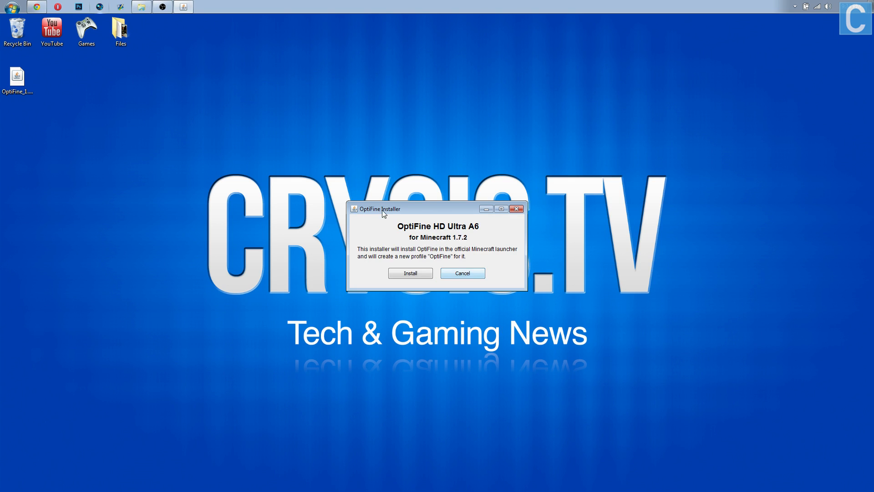
mouse_move(421, 262)
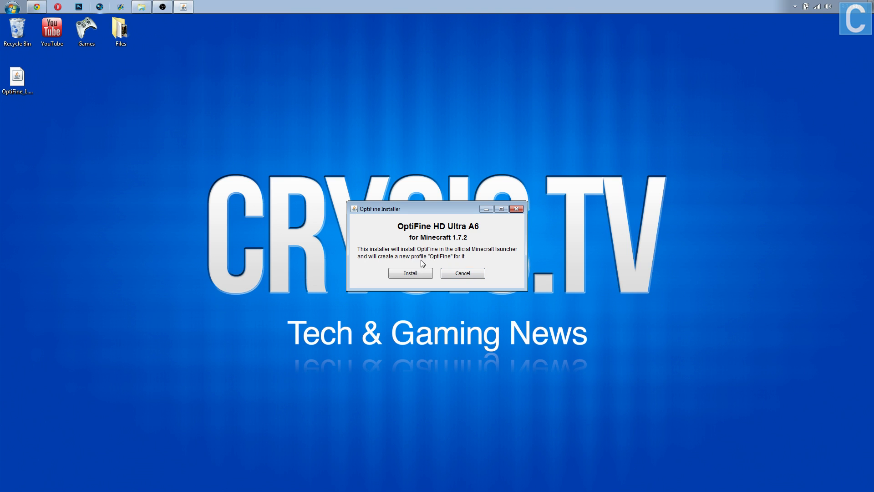
mouse_move(410, 273)
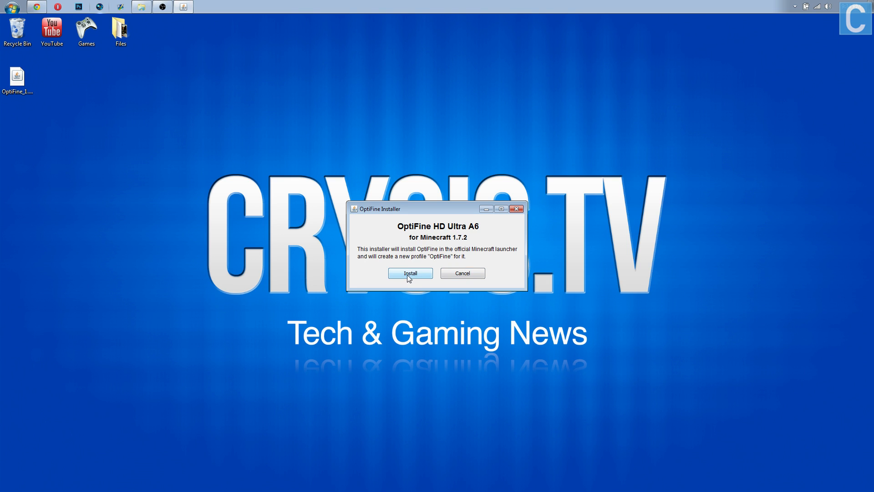
click(410, 273)
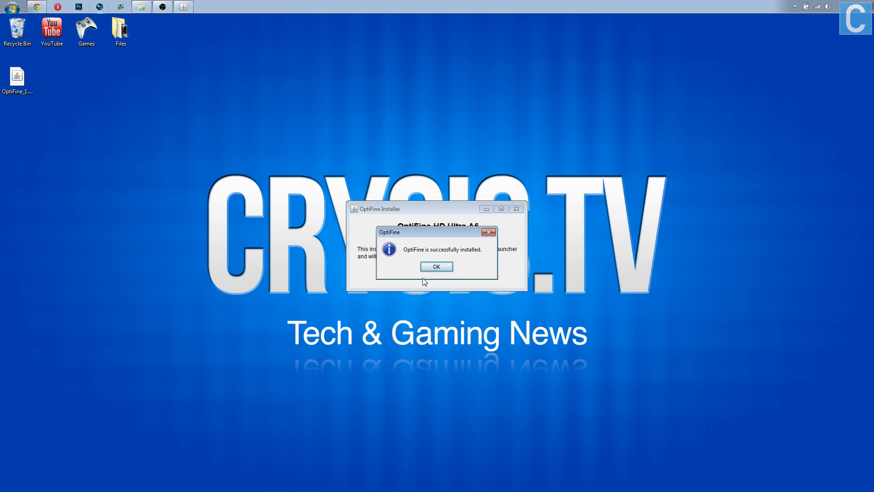
click(436, 267)
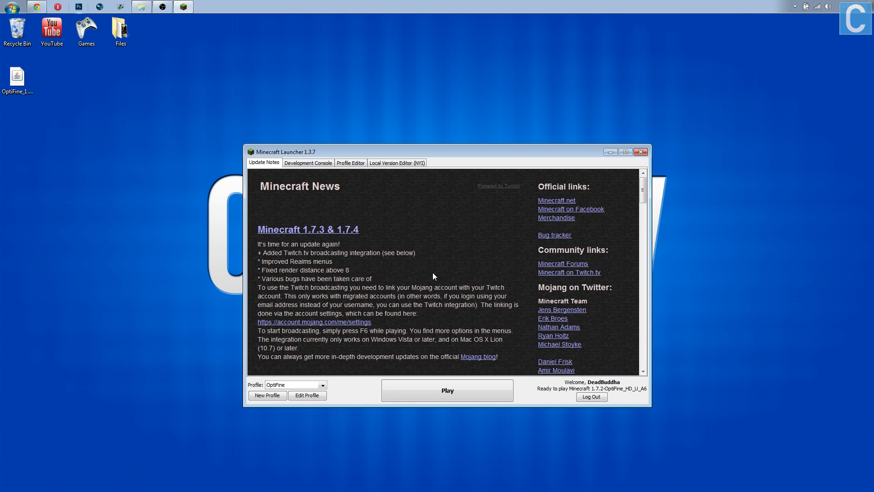
mouse_move(398, 230)
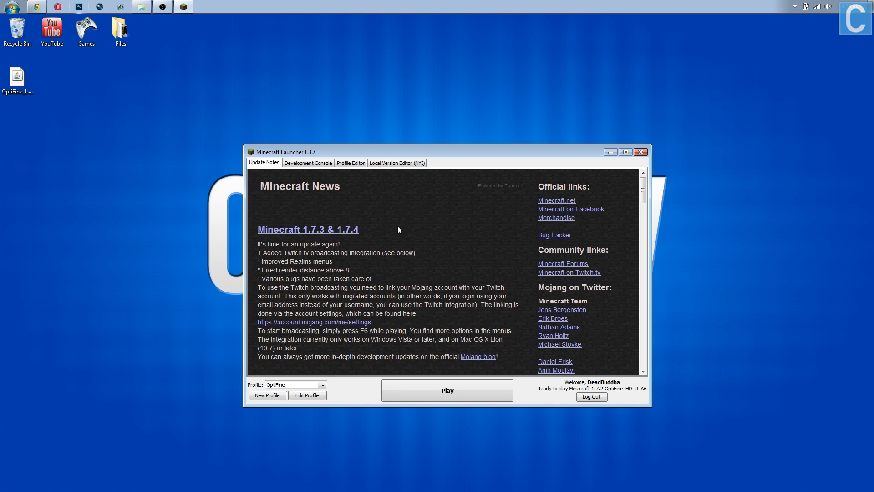
Step: In the Profile Editor, bring up the actions for the auto-created OptiFine profile
click(349, 163)
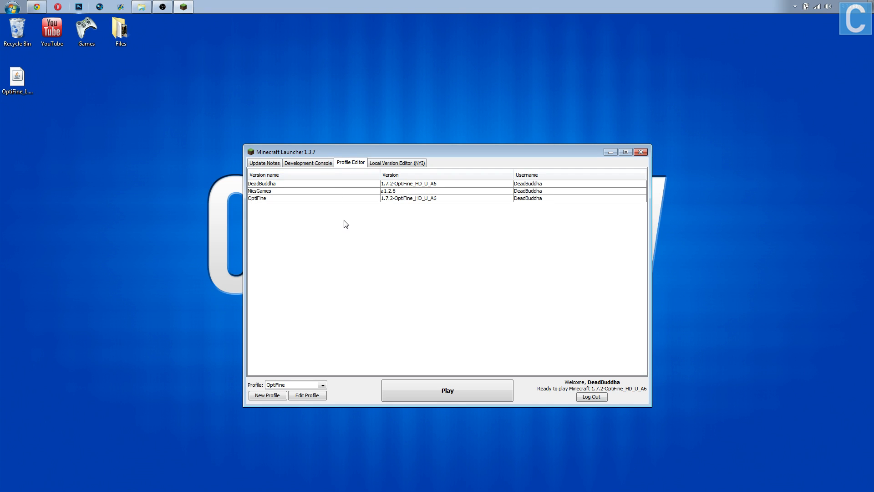
mouse_move(323, 208)
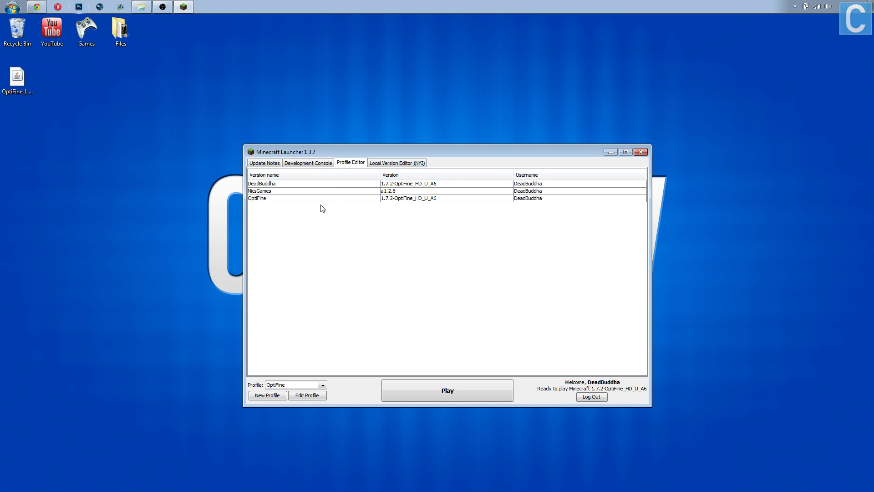
mouse_move(334, 198)
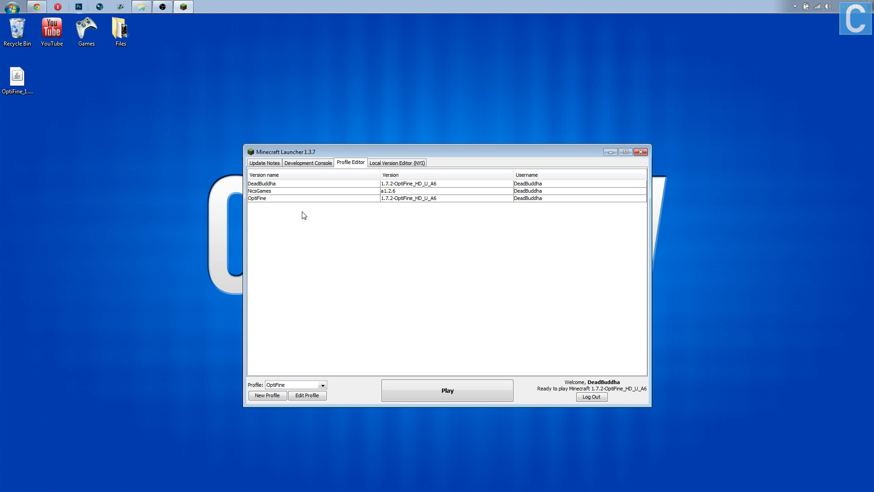
right_click(257, 198)
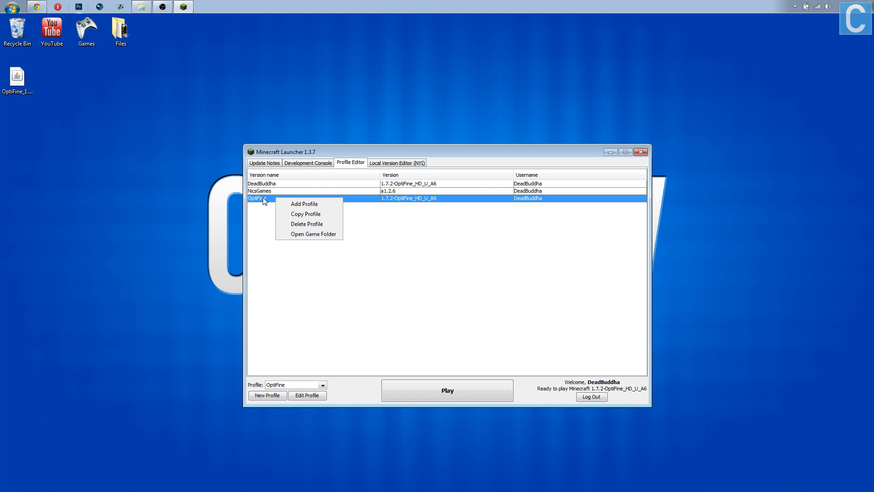
click(264, 162)
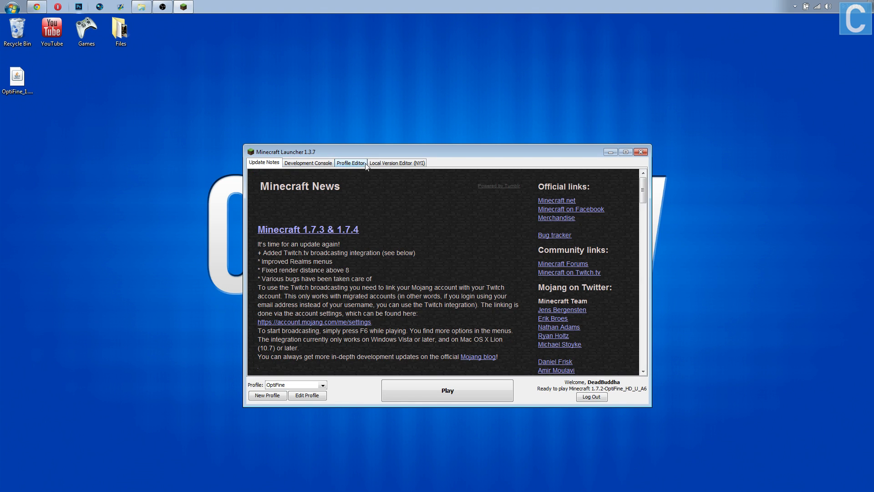
Step: Delete the OptiFine profile and confirm, leaving DeadBuddha selected
click(349, 162)
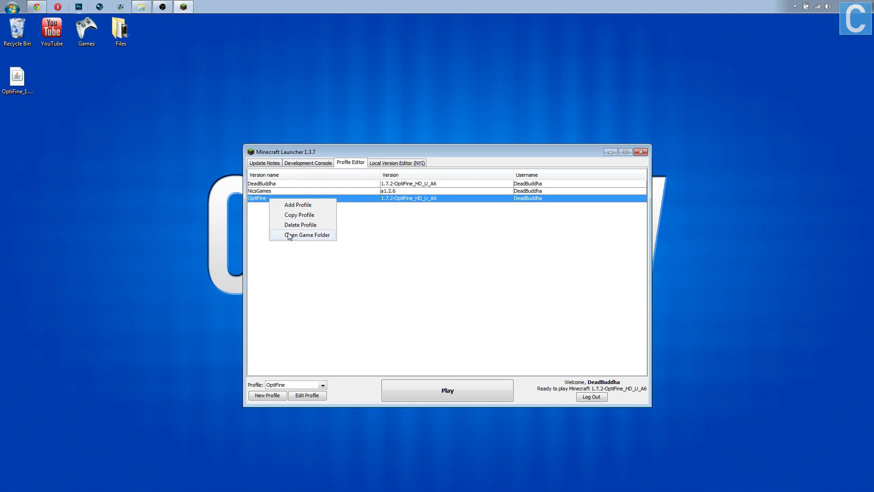
click(300, 224)
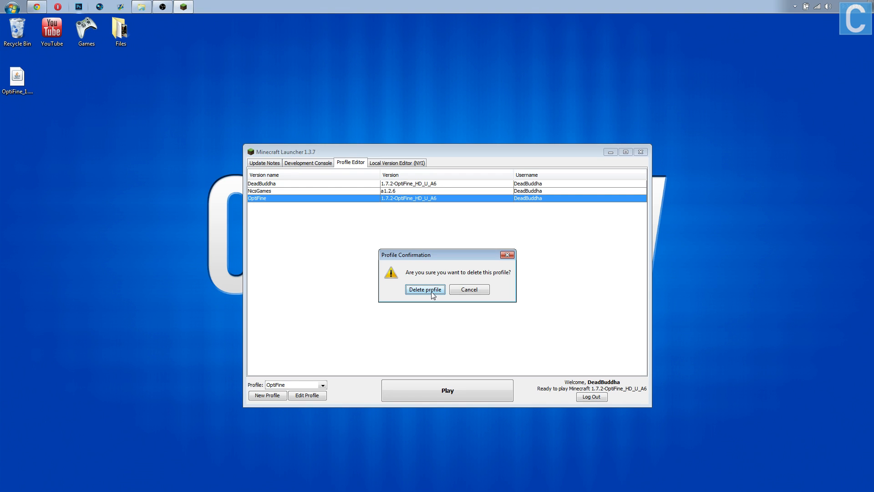
click(424, 289)
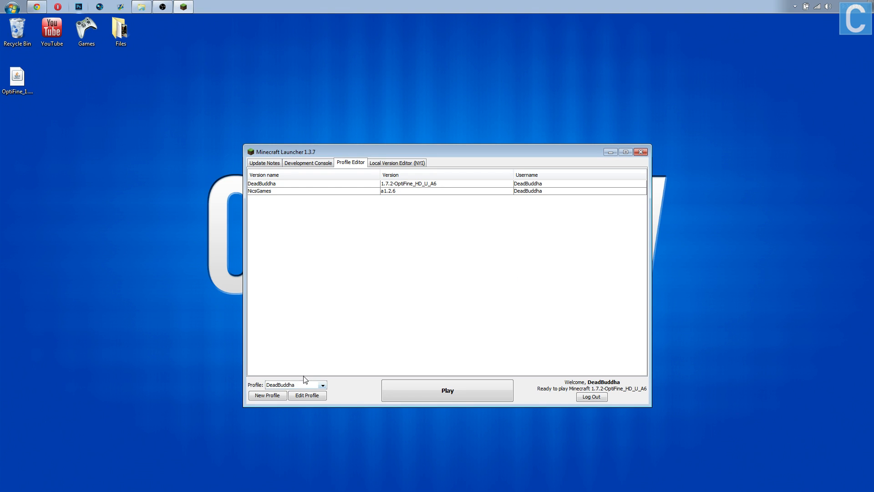
Step: Set the DeadBuddha profile's version to release 1.7.2-OptiFine_HD_U_A6 and save it
click(323, 384)
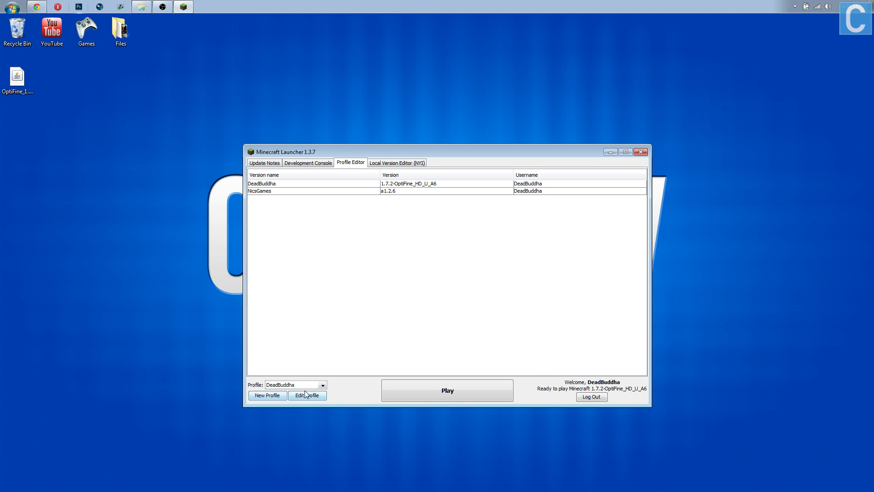
click(306, 395)
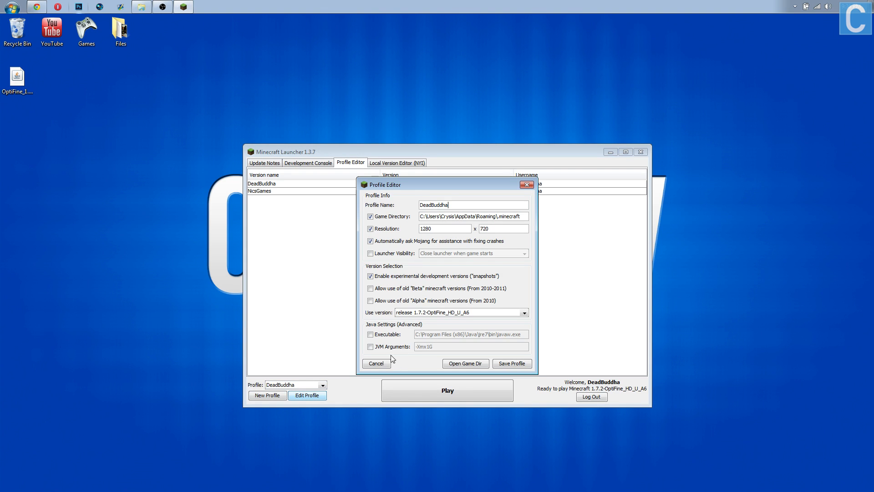
click(523, 312)
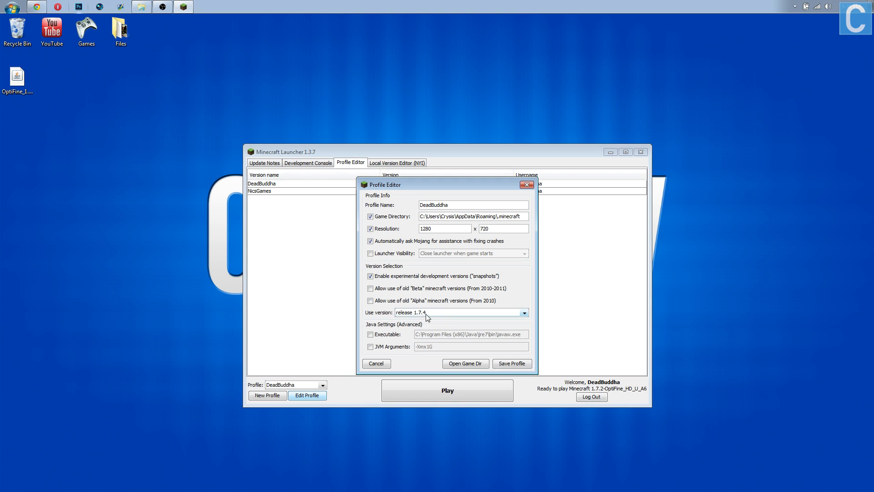
click(522, 313)
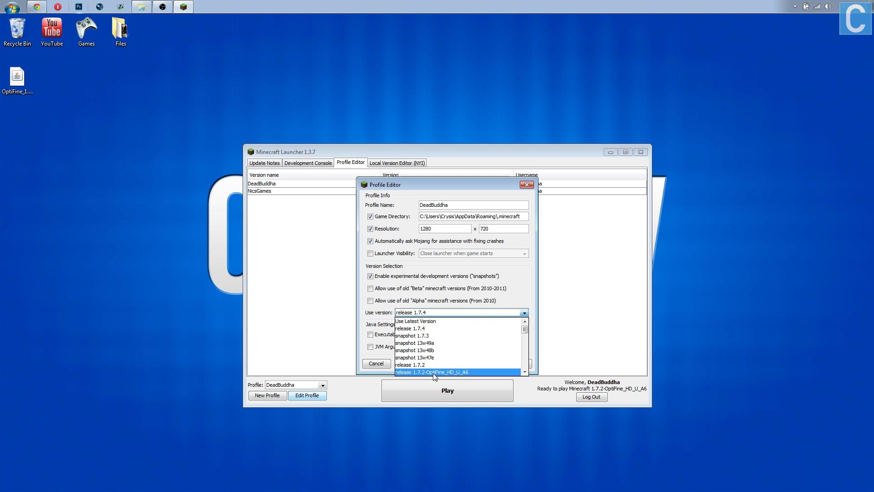
click(433, 371)
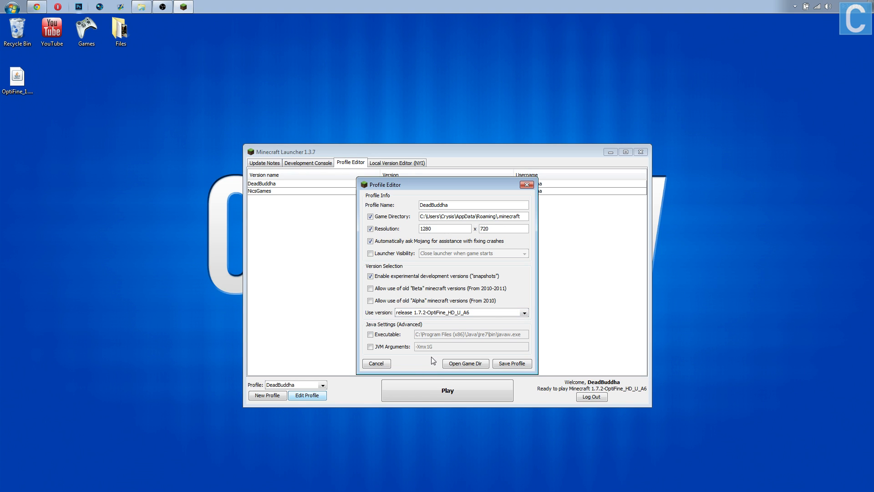
mouse_move(428, 351)
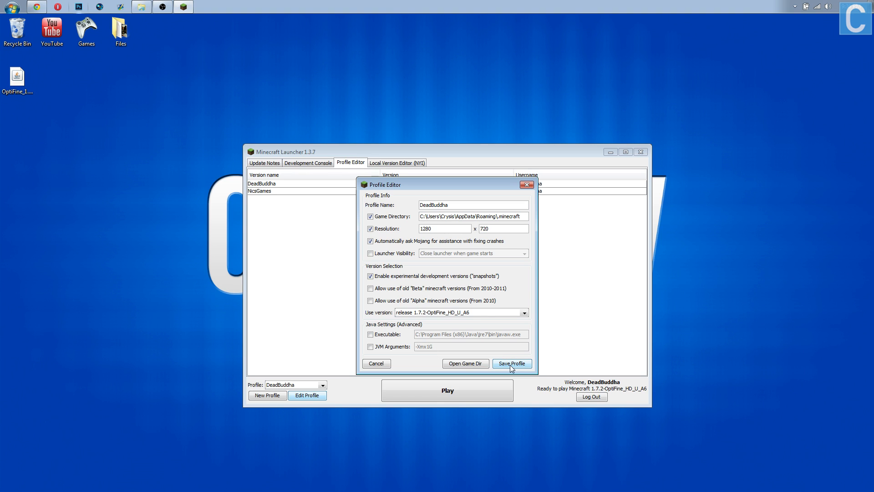
click(511, 363)
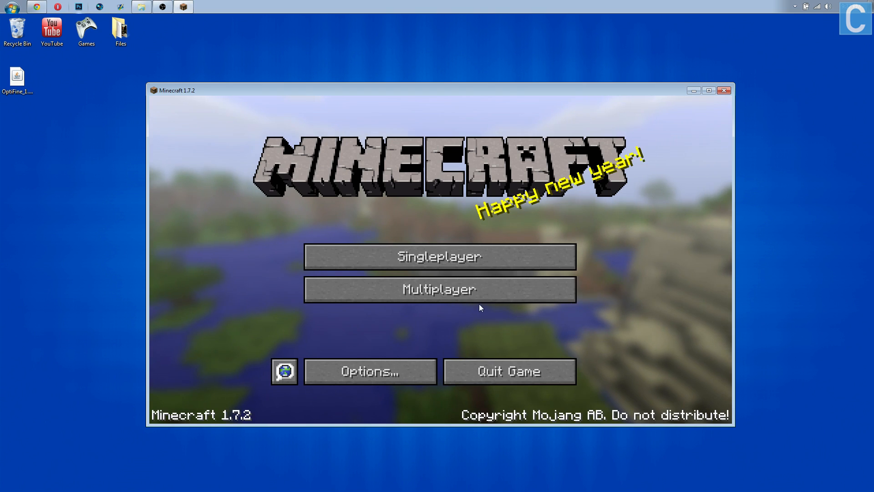
Step: Peek at the singleplayer world list, back out, and go into the game options
click(439, 256)
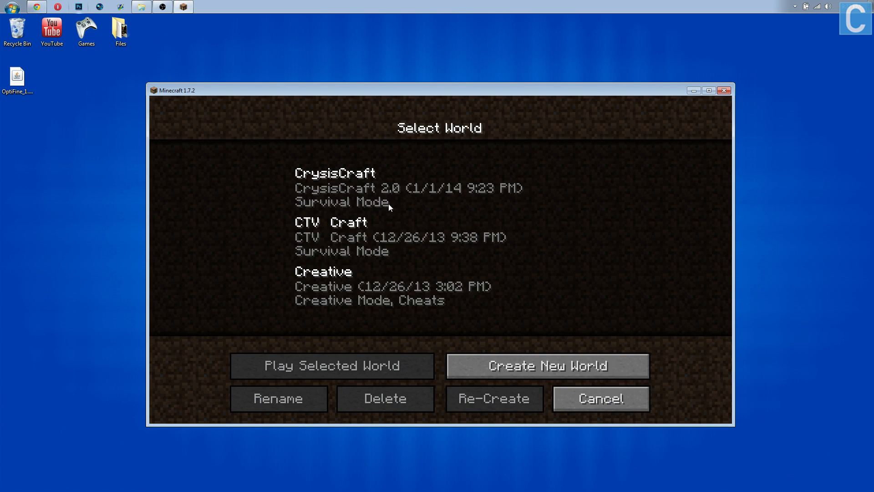
click(600, 398)
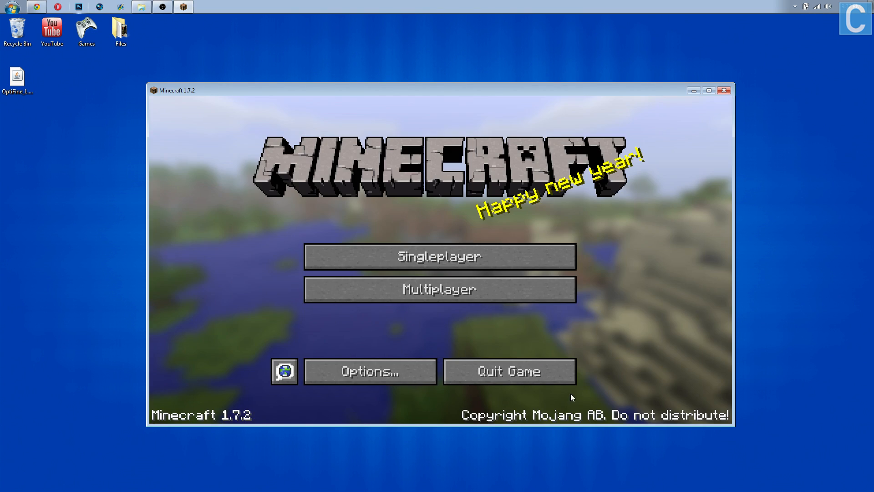
click(369, 370)
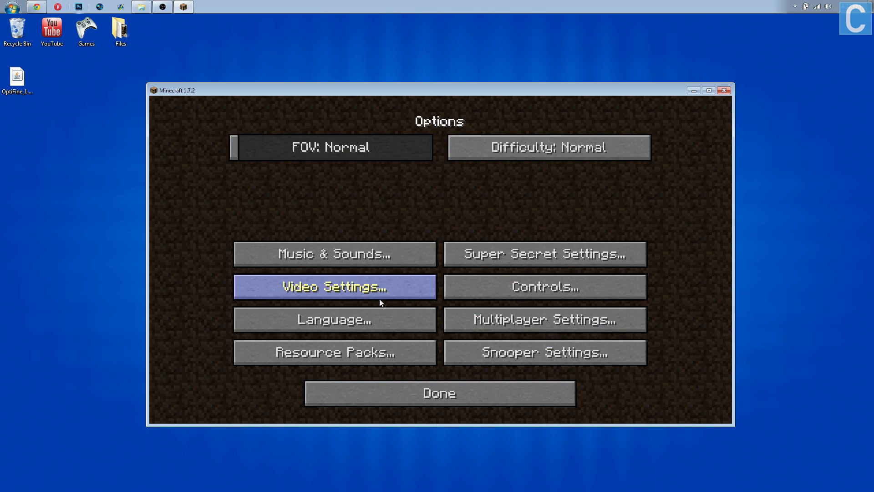
Step: Review the OptiFine video settings, close them, and start loading a singleplayer world
click(334, 287)
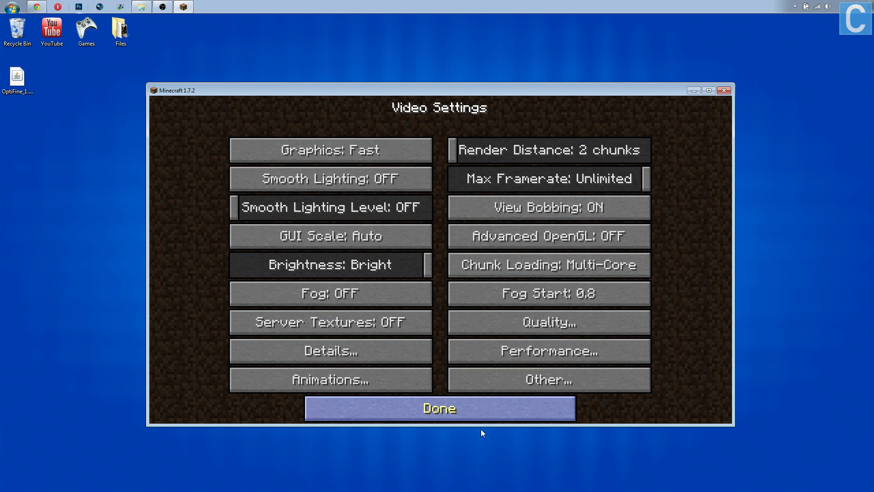
click(439, 408)
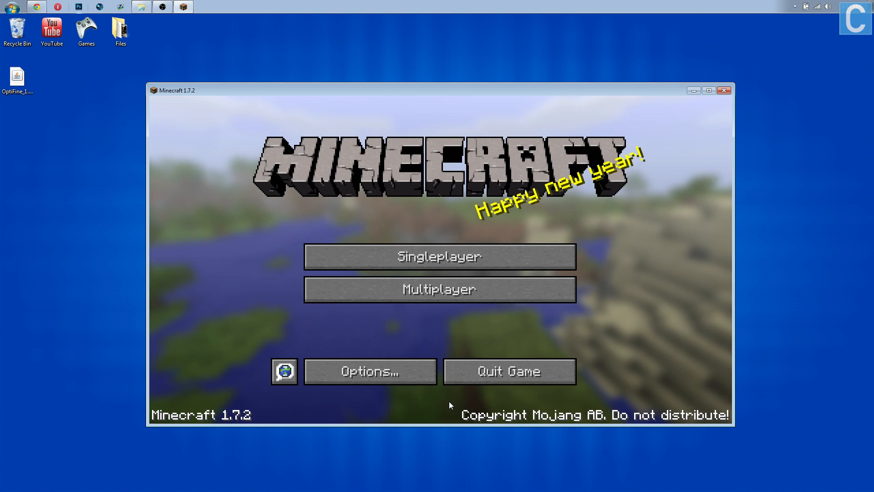
click(440, 256)
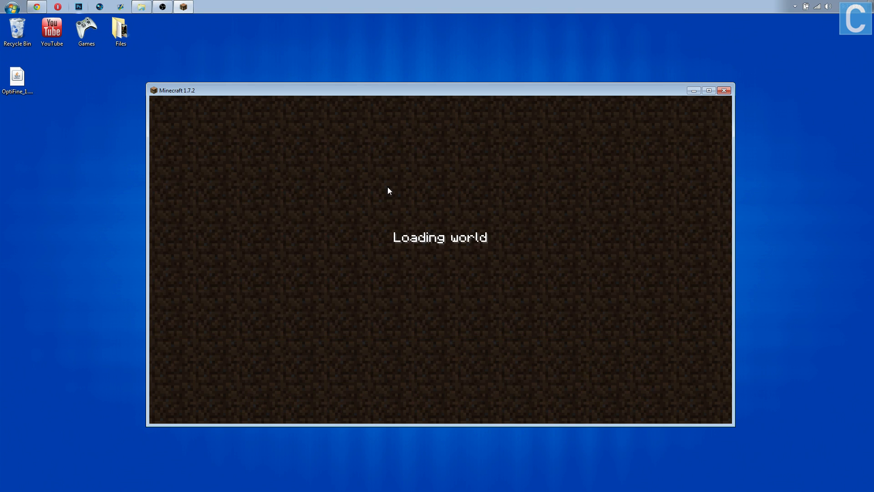